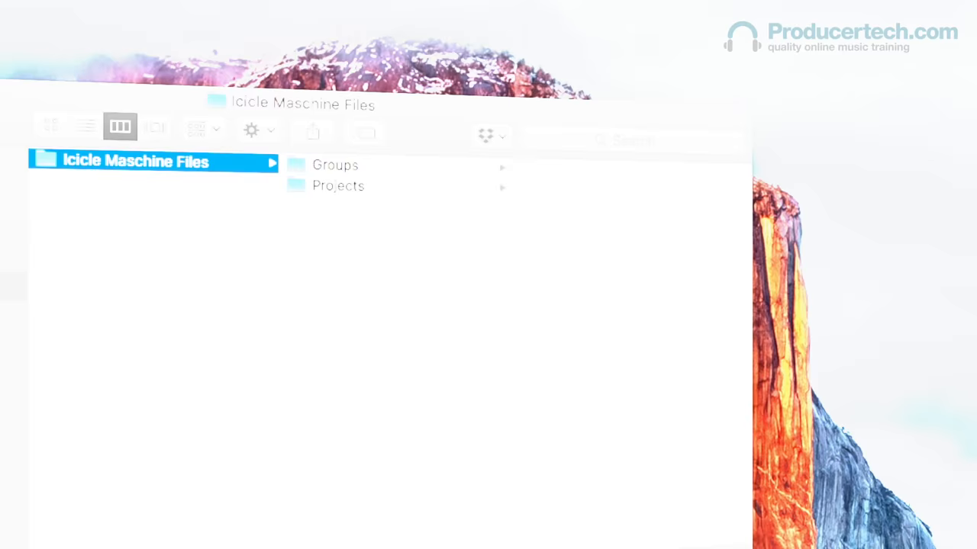
Select the Icicle Maschine Files folder in Finder to reveal its Groups and Projects folders
{"action": "left_click", "coordinate": [340, 186]}
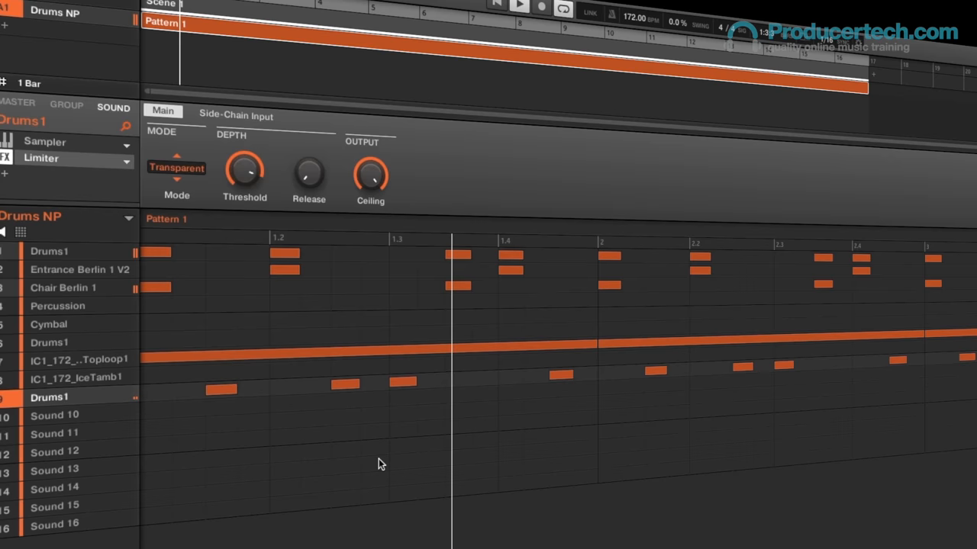
Select sound slot 7 (IC1_172 Toploop1) to display its Sampler voice and engine settings
{"action": "left_click", "coordinate": [69, 359]}
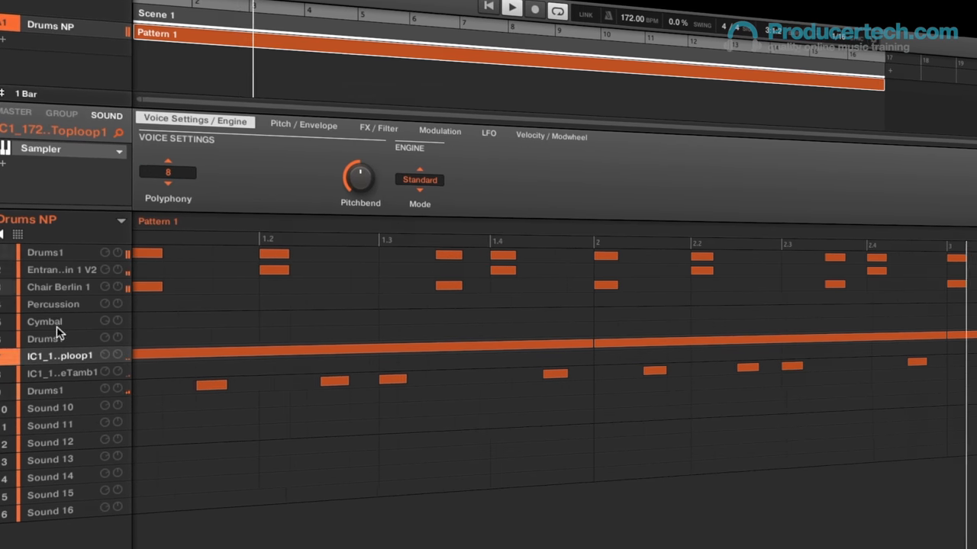